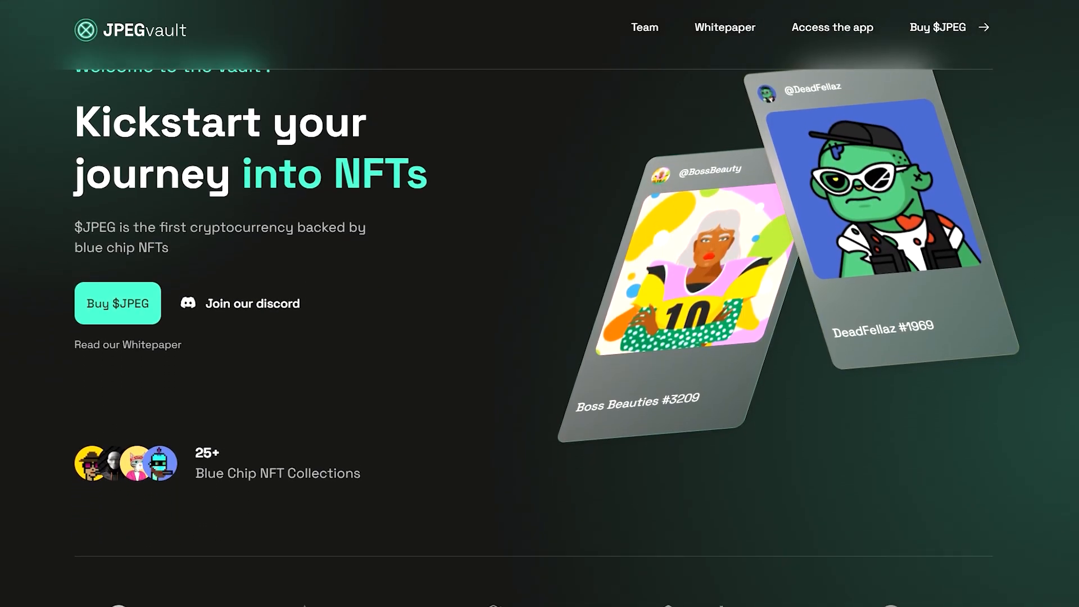
- Scroll from the NFT hero down through the About us section
{"action": "scroll", "scroll_direction": "down", "scroll_amount": 3}
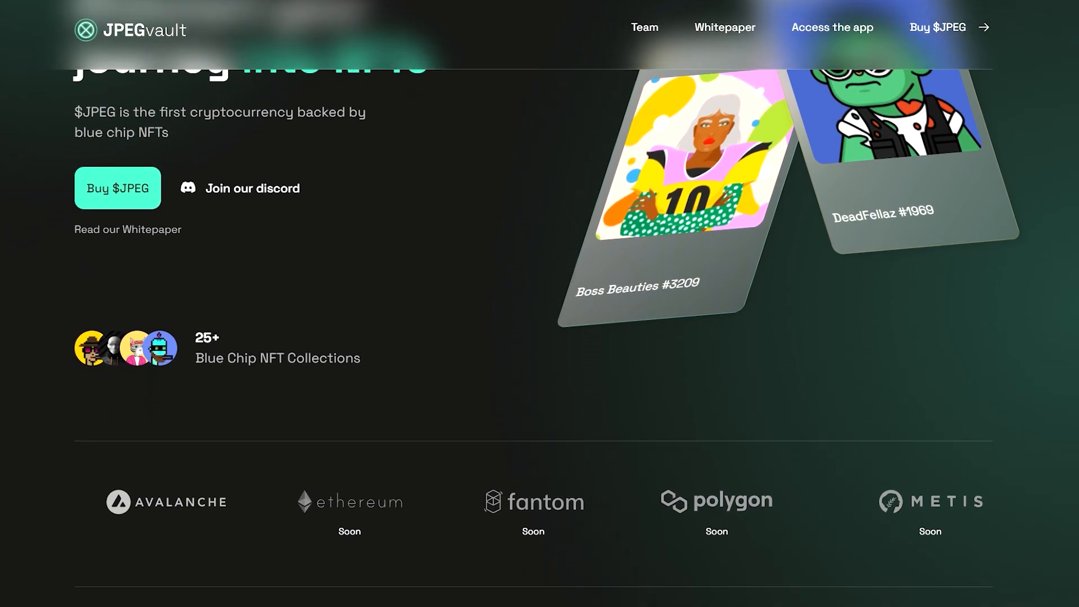
{"action": "scroll", "scroll_direction": "down", "scroll_amount": 3}
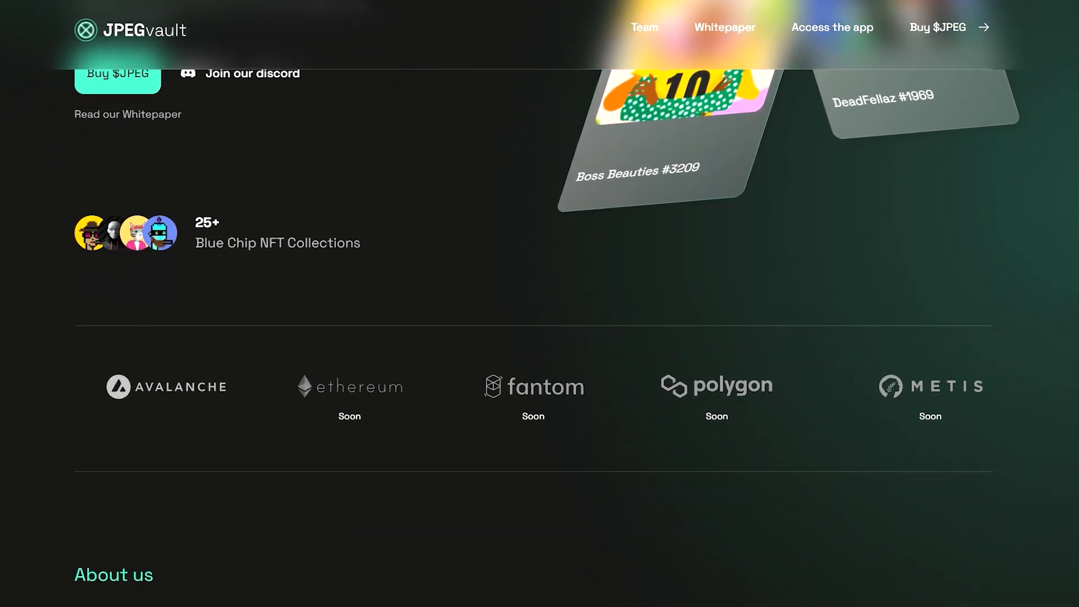
{"action": "scroll", "scroll_direction": "down", "scroll_amount": 3}
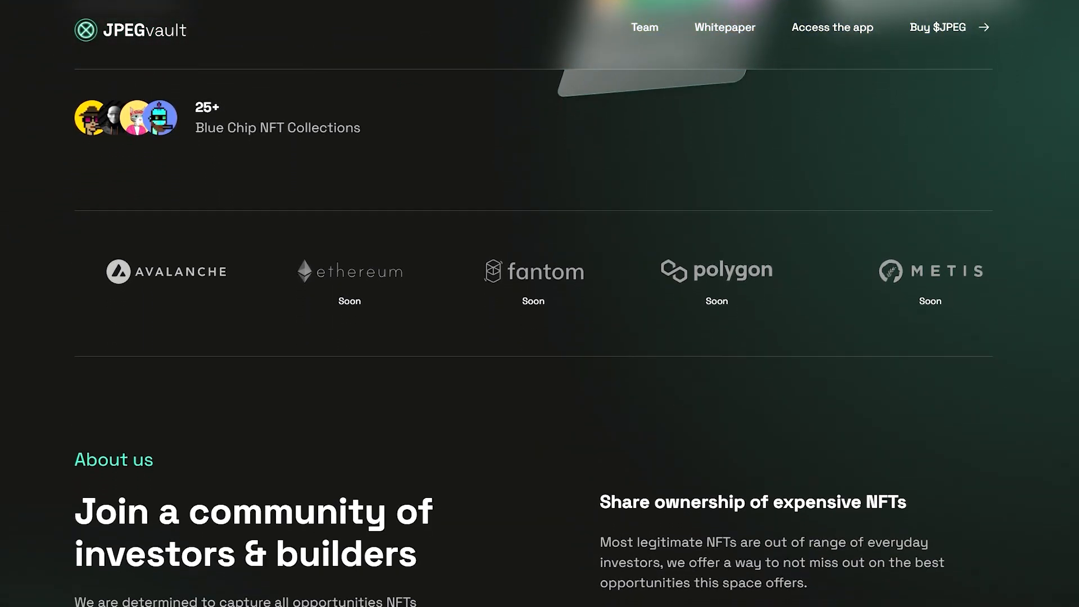
{"action": "scroll", "scroll_direction": "down", "scroll_amount": 3}
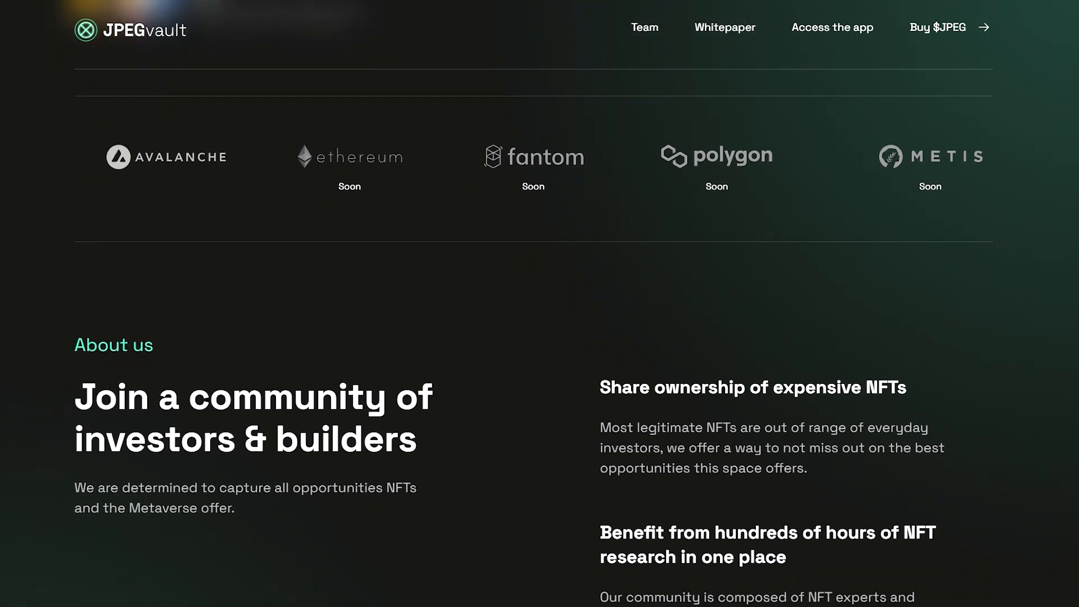
{"action": "scroll", "scroll_direction": "down", "scroll_amount": 3}
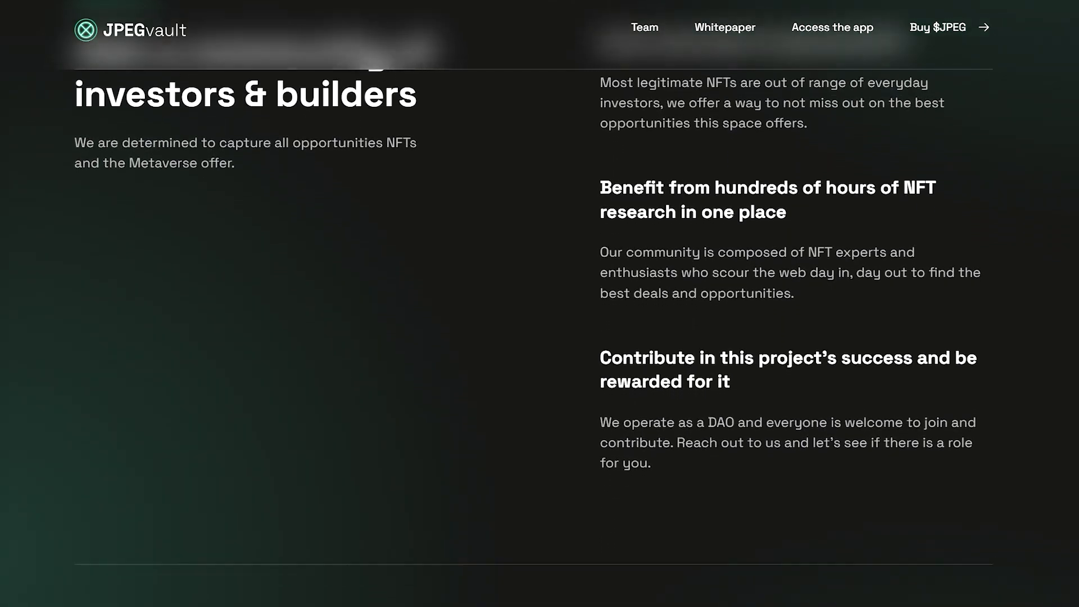
- Bring the Main Features & Benefits cards (Auto-funded, Holders owned, Passive Income) into view
{"action": "scroll", "scroll_direction": "down", "scroll_amount": 3}
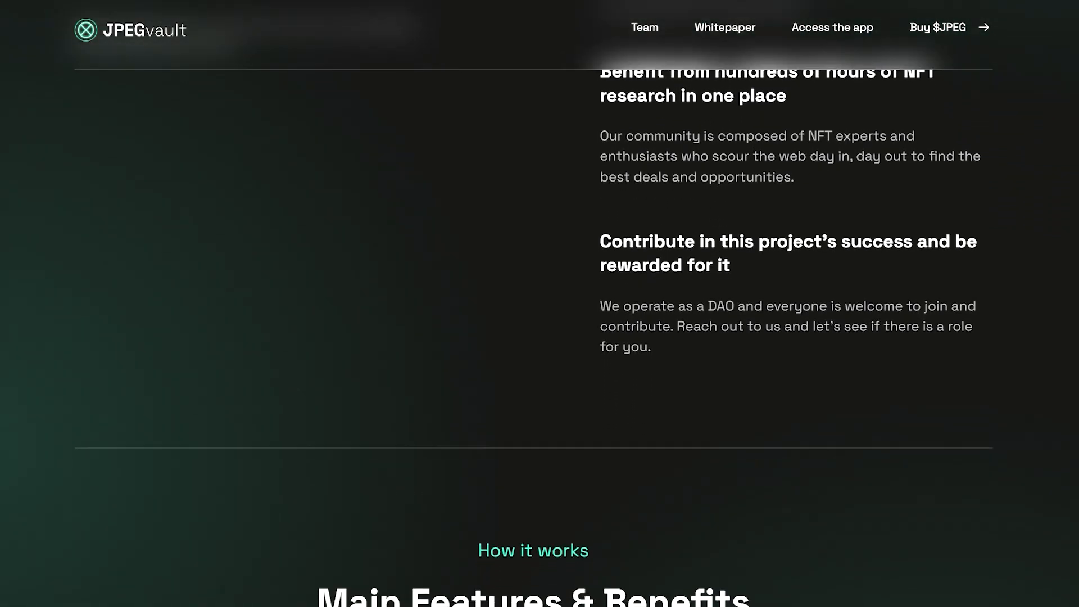
{"action": "scroll", "scroll_direction": "down", "scroll_amount": 3}
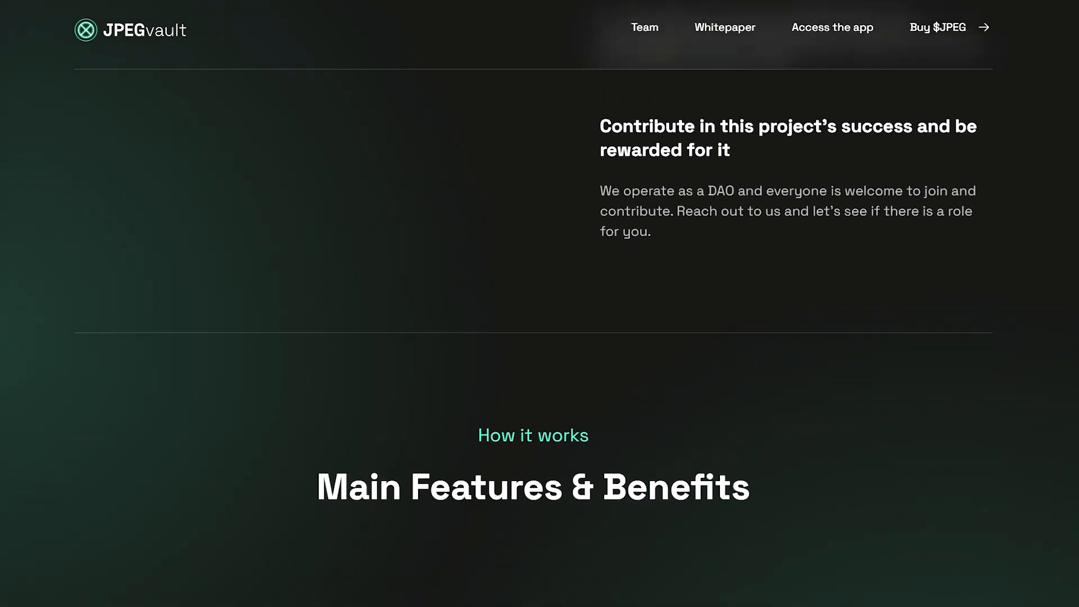
{"action": "scroll", "scroll_direction": "down", "scroll_amount": 3}
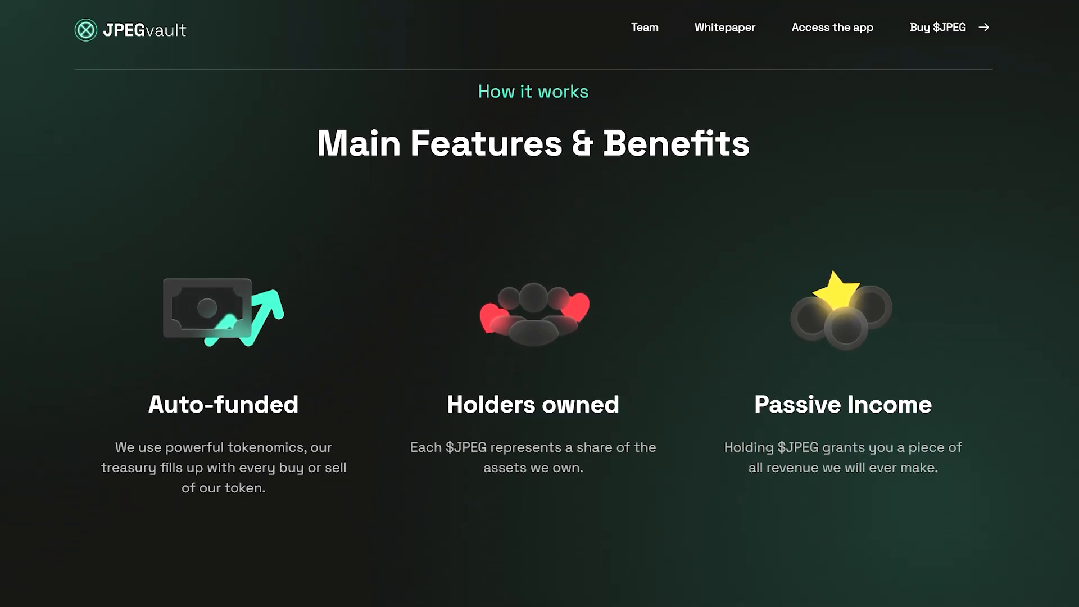
- Scroll down to the Latest investments NFT cards
{"action": "scroll", "scroll_direction": "down", "scroll_amount": 3}
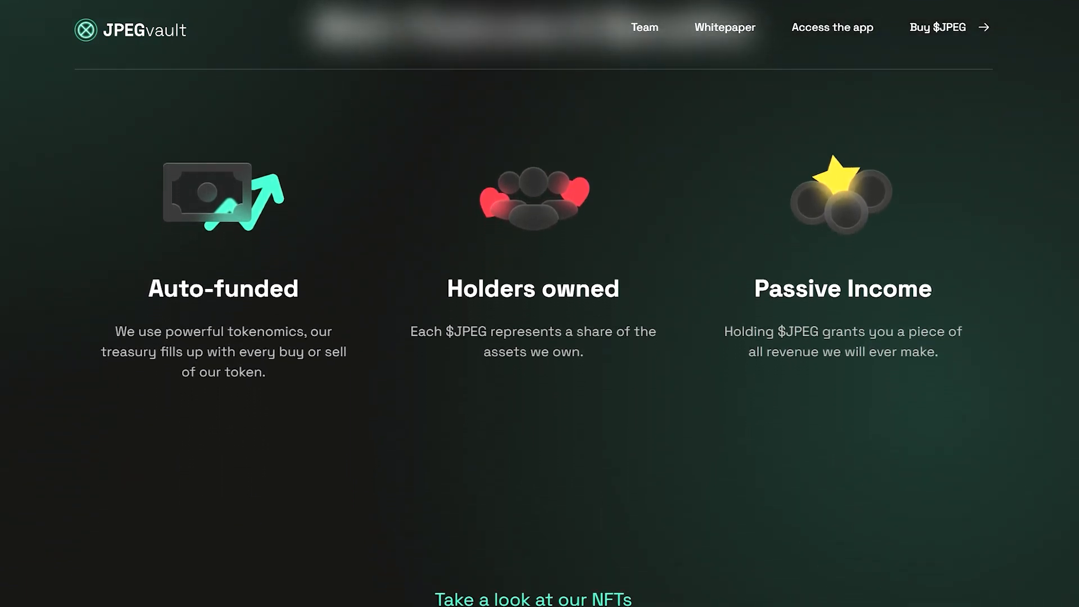
{"action": "scroll", "scroll_direction": "down", "scroll_amount": 3}
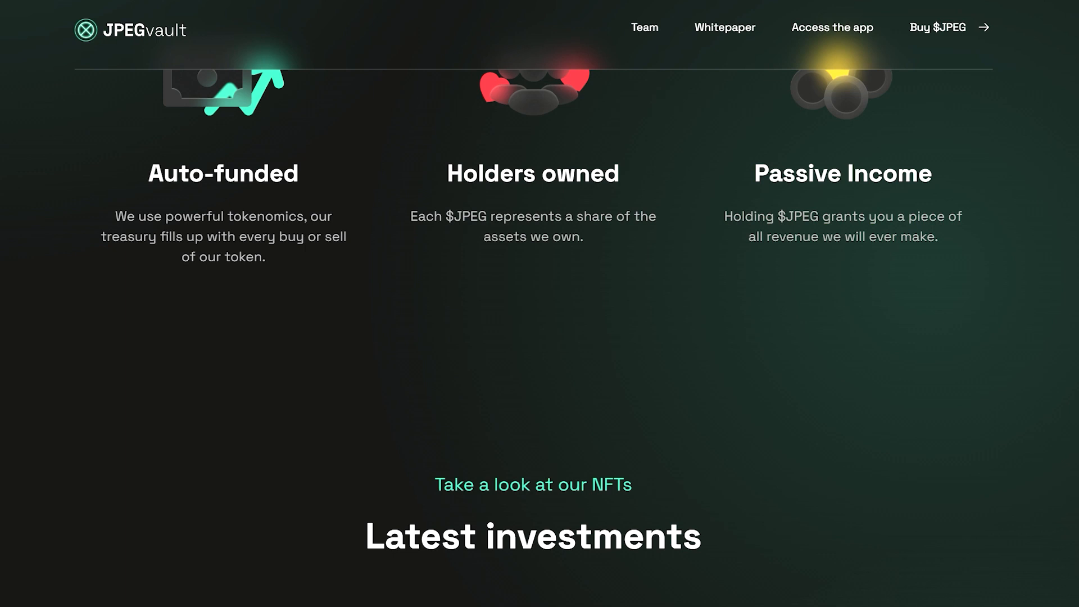
{"action": "scroll", "scroll_direction": "down", "scroll_amount": 3}
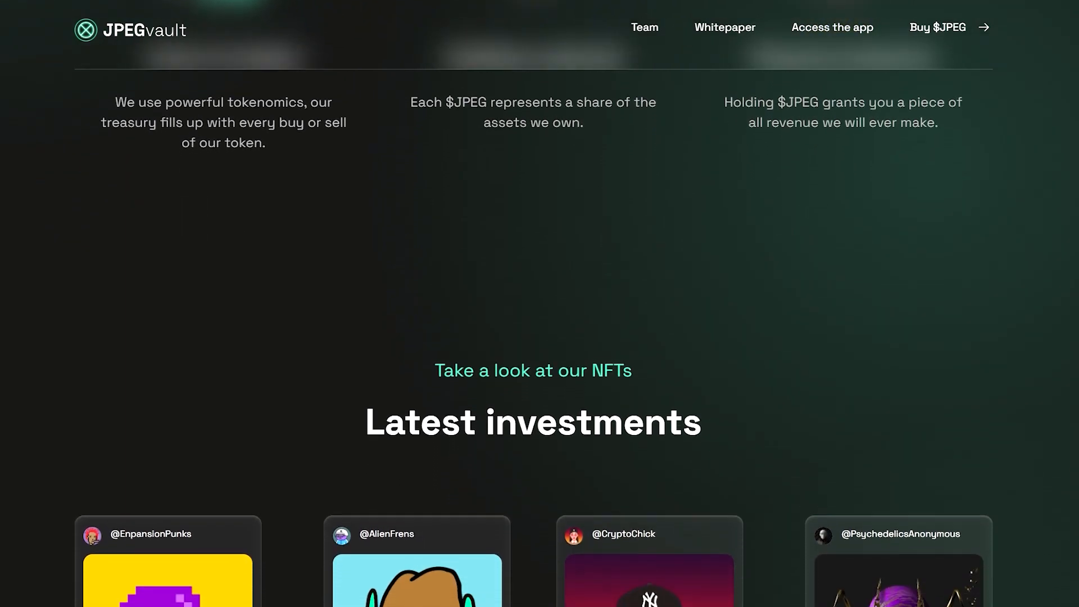
{"action": "scroll", "scroll_direction": "down", "scroll_amount": 3}
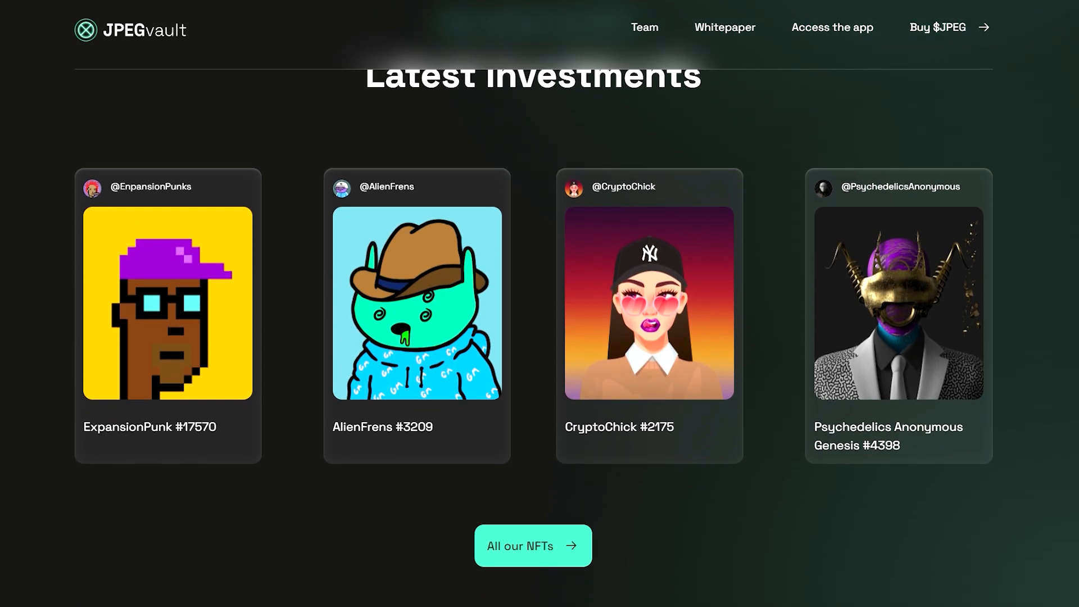
- Continue to the 'A few numbers' section with its four stats cards
{"action": "scroll", "scroll_direction": "down", "scroll_amount": 3}
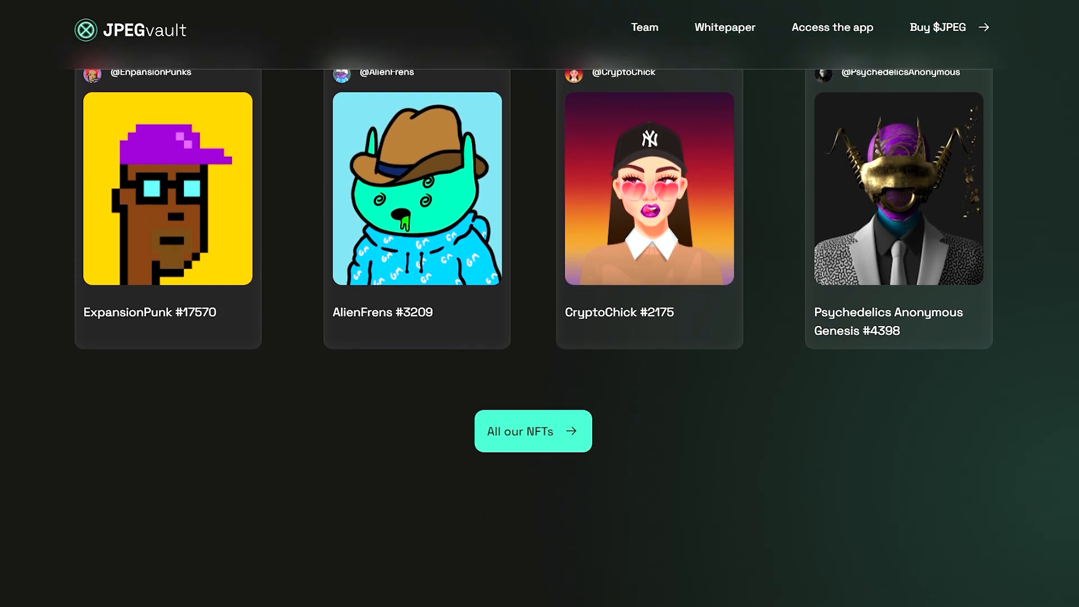
{"action": "scroll", "scroll_direction": "down", "scroll_amount": 3}
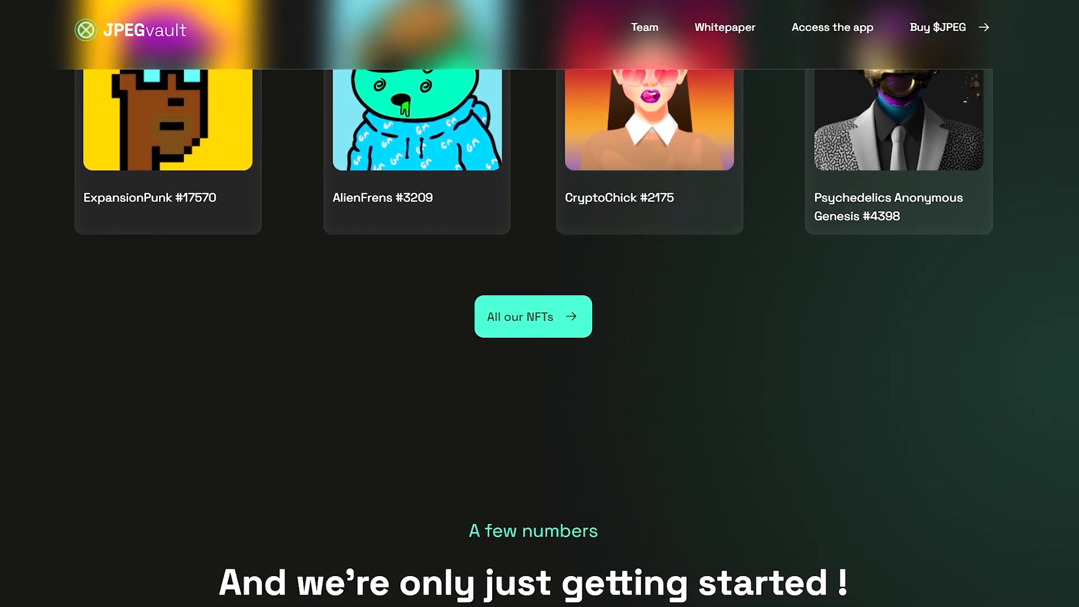
{"action": "scroll", "scroll_direction": "down", "scroll_amount": 3}
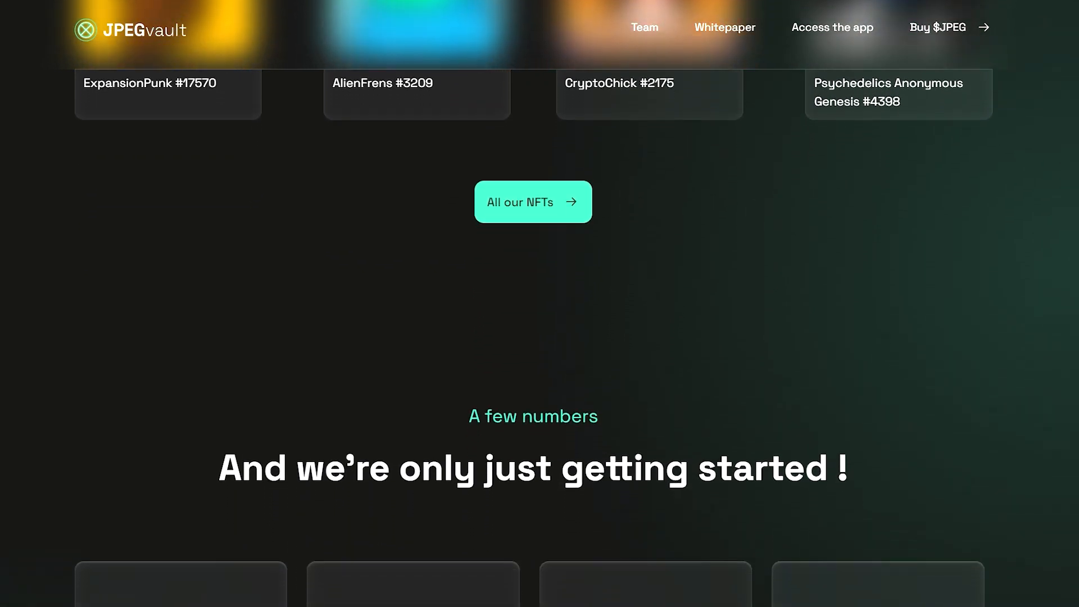
{"action": "scroll", "scroll_direction": "down", "scroll_amount": 3}
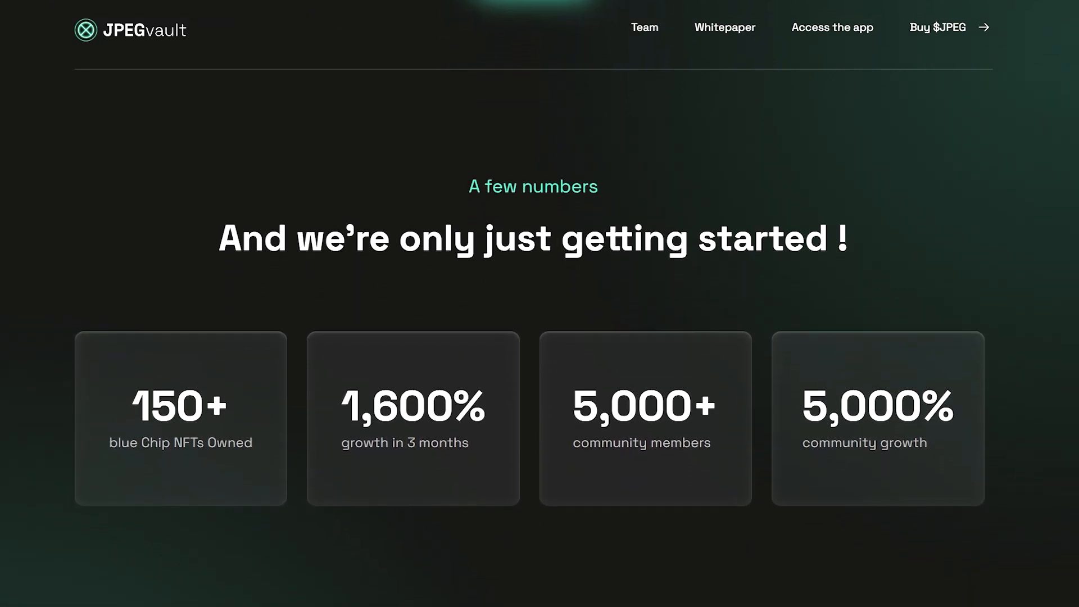
- Scroll past the investment recipe section toward the roadmap
{"action": "scroll", "scroll_direction": "down", "scroll_amount": 3}
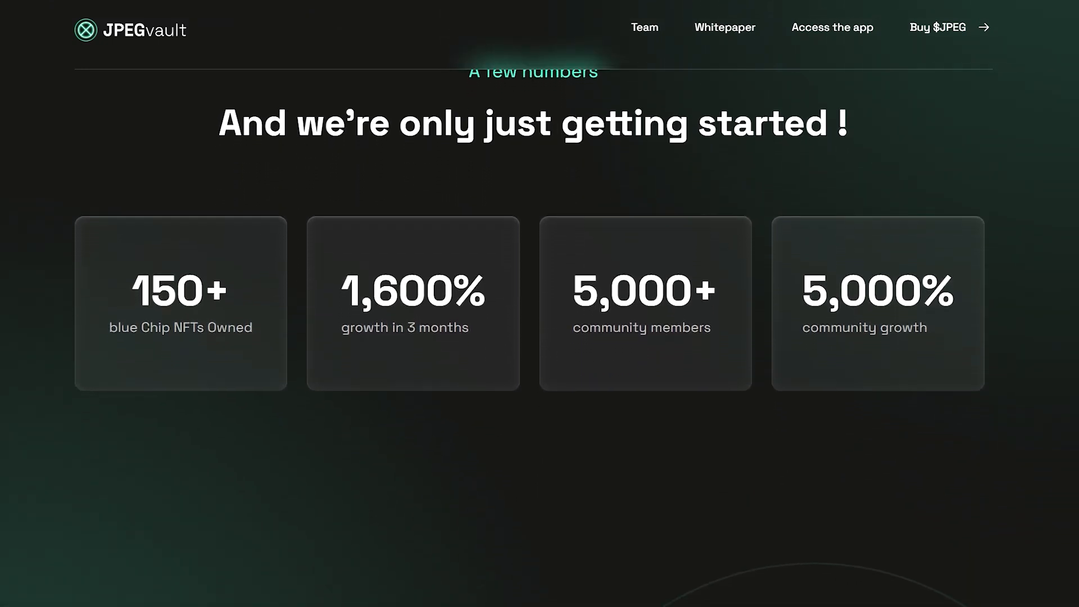
{"action": "scroll", "scroll_direction": "down", "scroll_amount": 3}
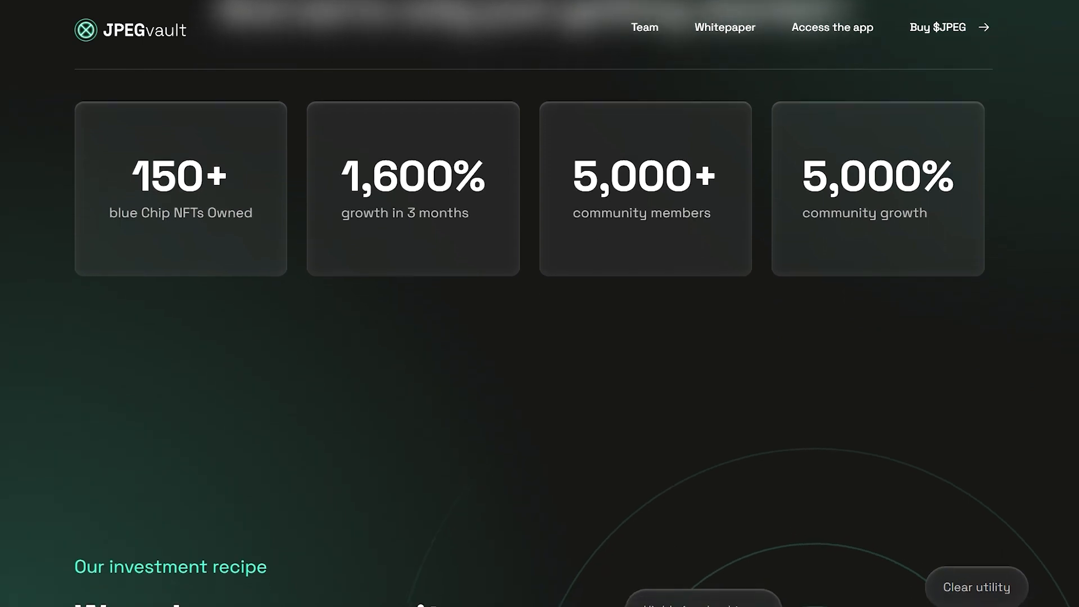
{"action": "scroll", "scroll_direction": "down", "scroll_amount": 3}
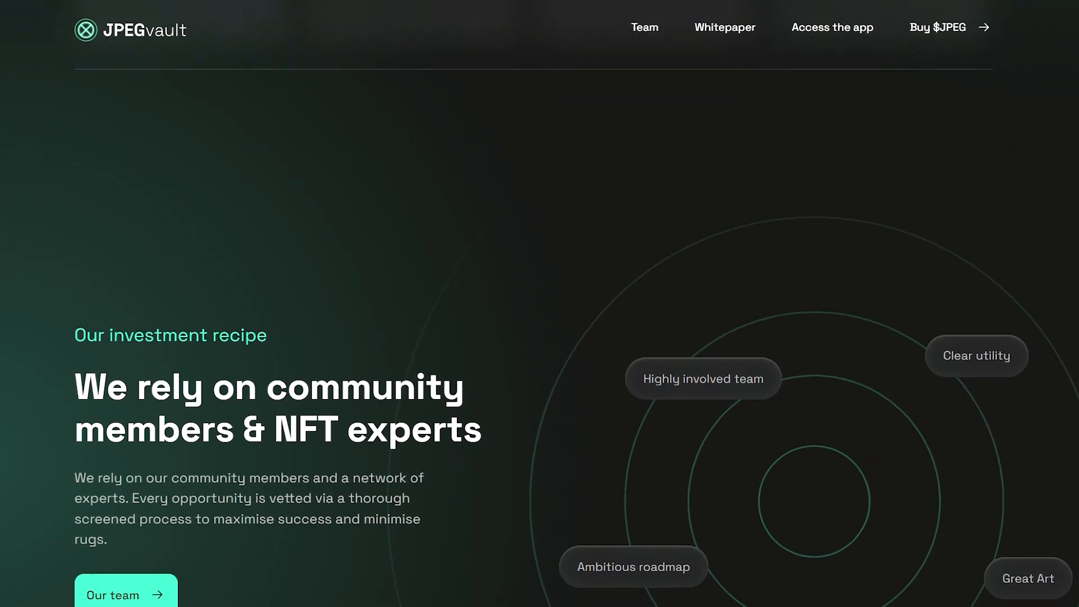
{"action": "scroll", "scroll_direction": "down", "scroll_amount": 3}
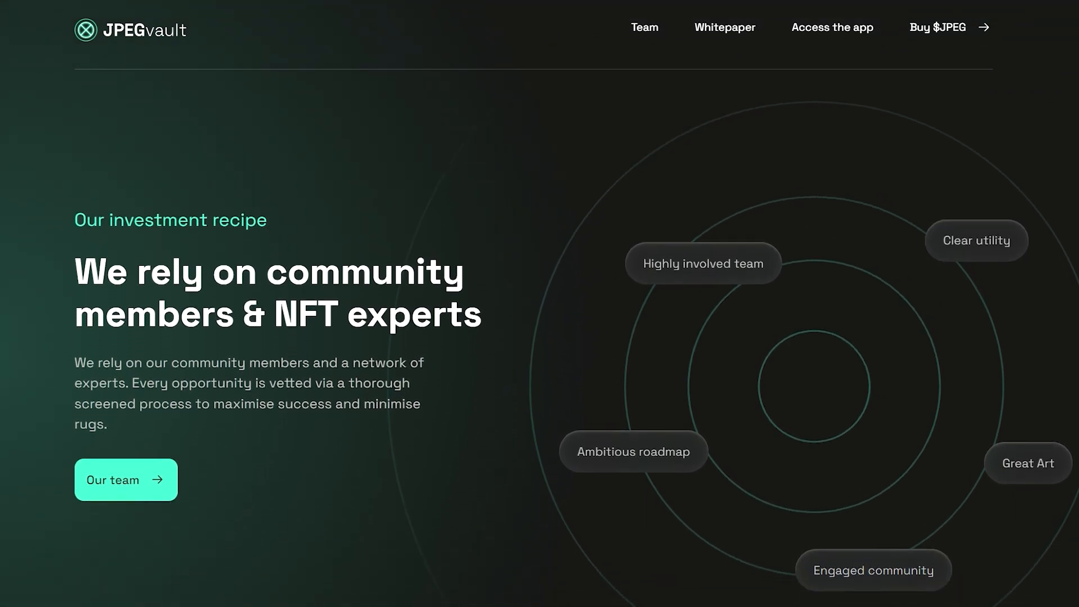
{"action": "scroll", "scroll_direction": "down", "scroll_amount": 3}
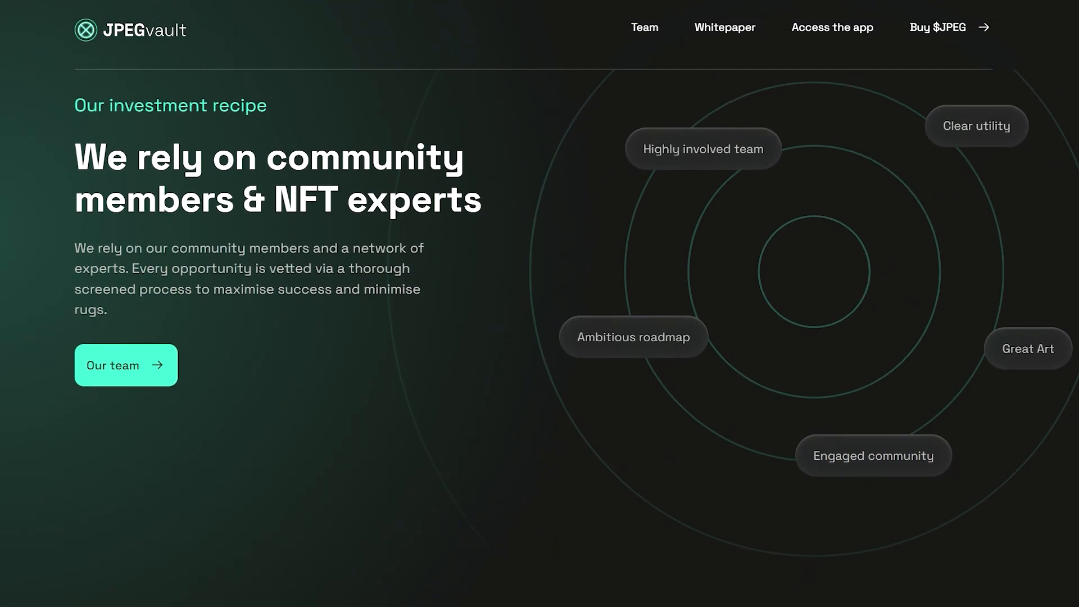
- Bring the Our Promises roadmap with its Q4, 2021 milestone list into view
{"action": "scroll", "scroll_direction": "down", "scroll_amount": 3}
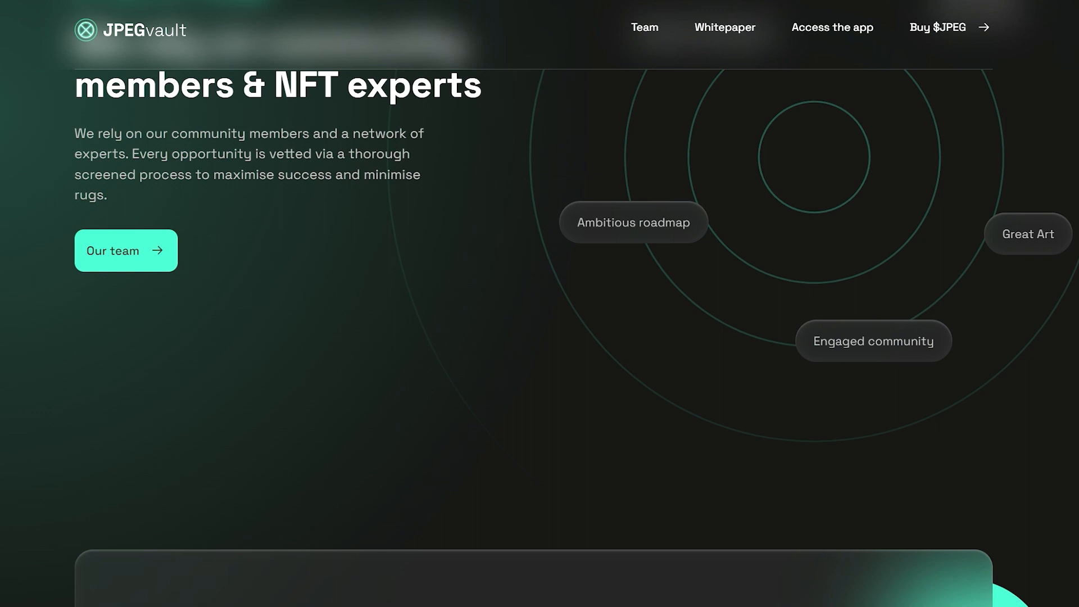
{"action": "scroll", "scroll_direction": "down", "scroll_amount": 3}
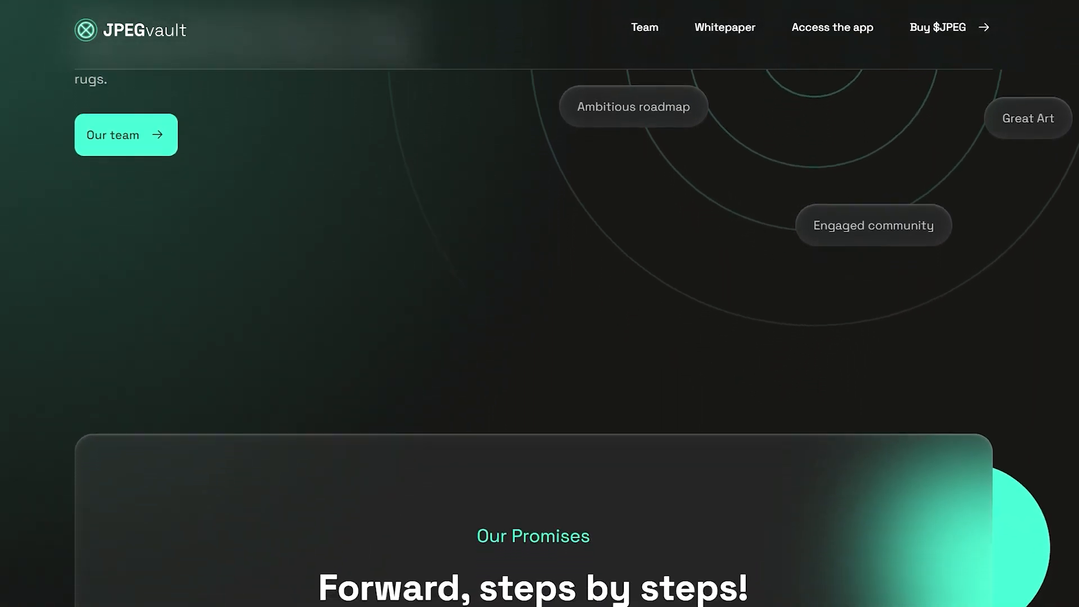
{"action": "scroll", "scroll_direction": "down", "scroll_amount": 3}
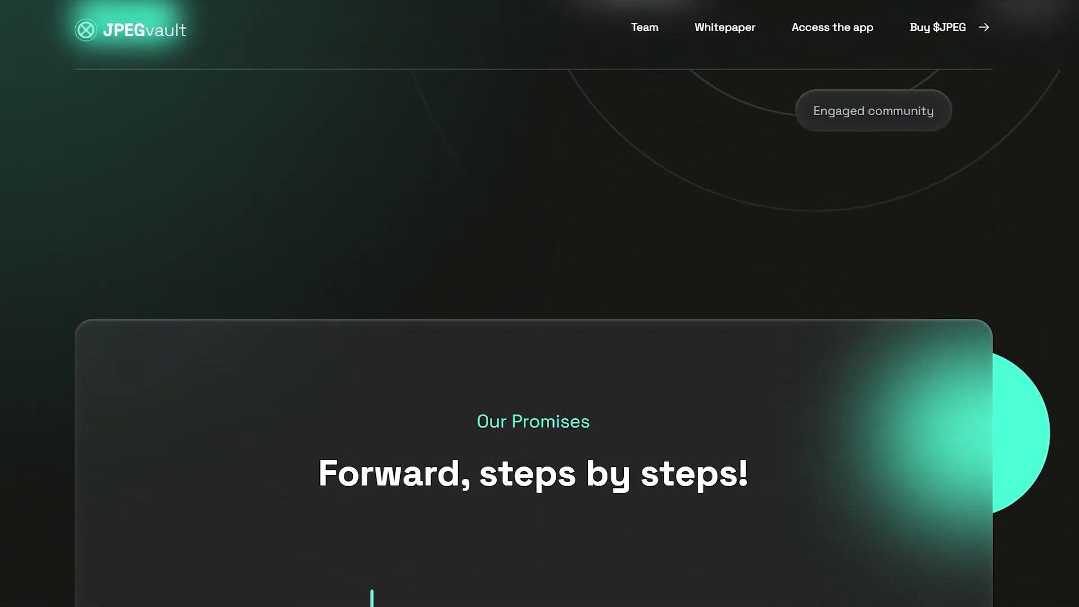
{"action": "scroll", "scroll_direction": "down", "scroll_amount": 3}
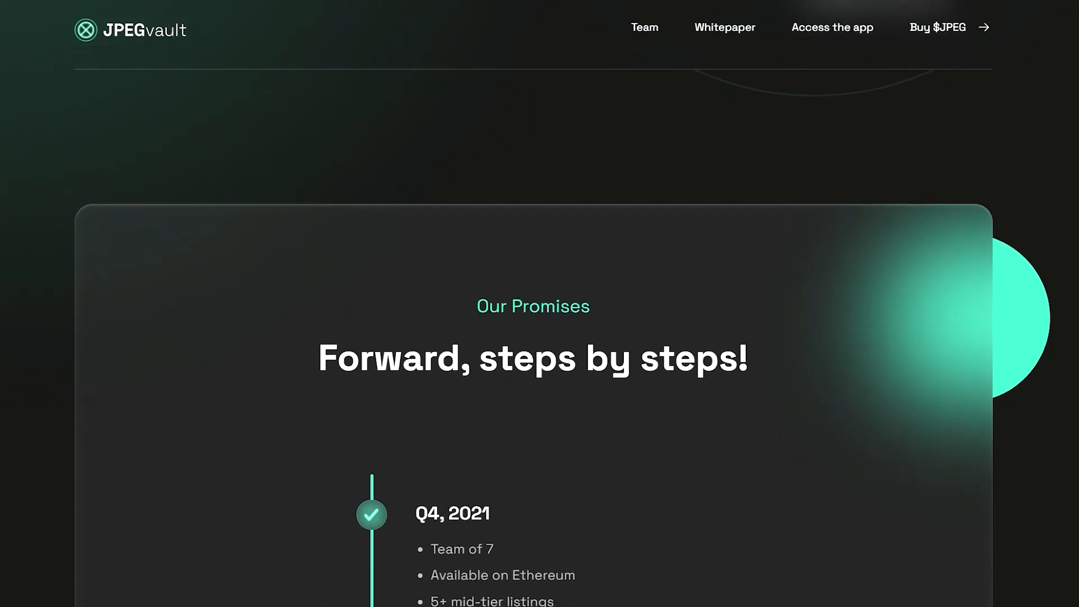
{"action": "scroll", "scroll_direction": "down", "scroll_amount": 3}
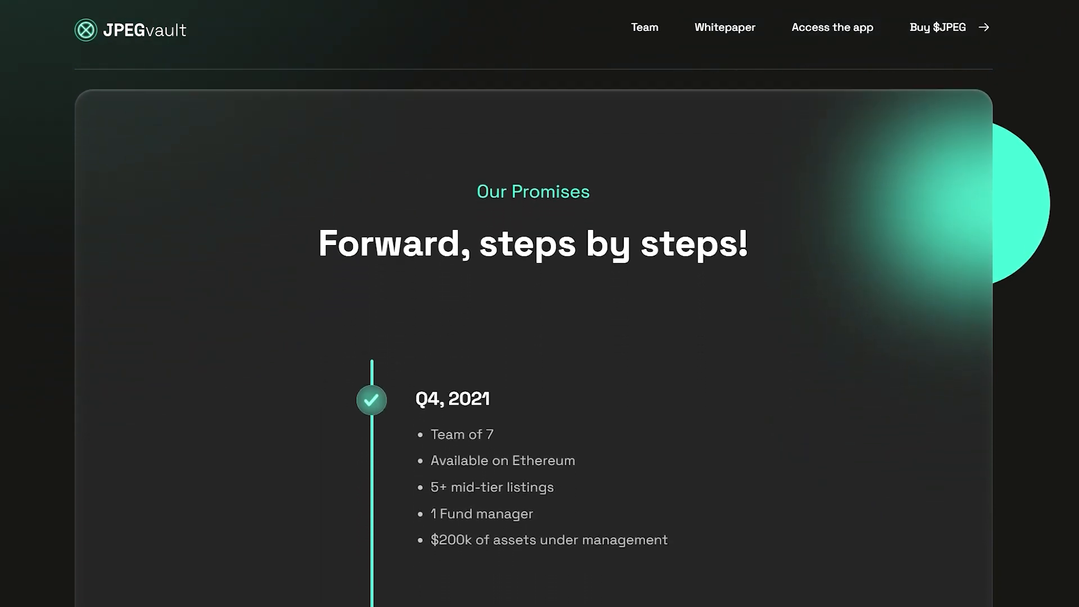
- Open the app via 'Access the app' and scroll the Dashboard down to the Discover our NFTs table
{"action": "left_click", "coordinate": [832, 27]}
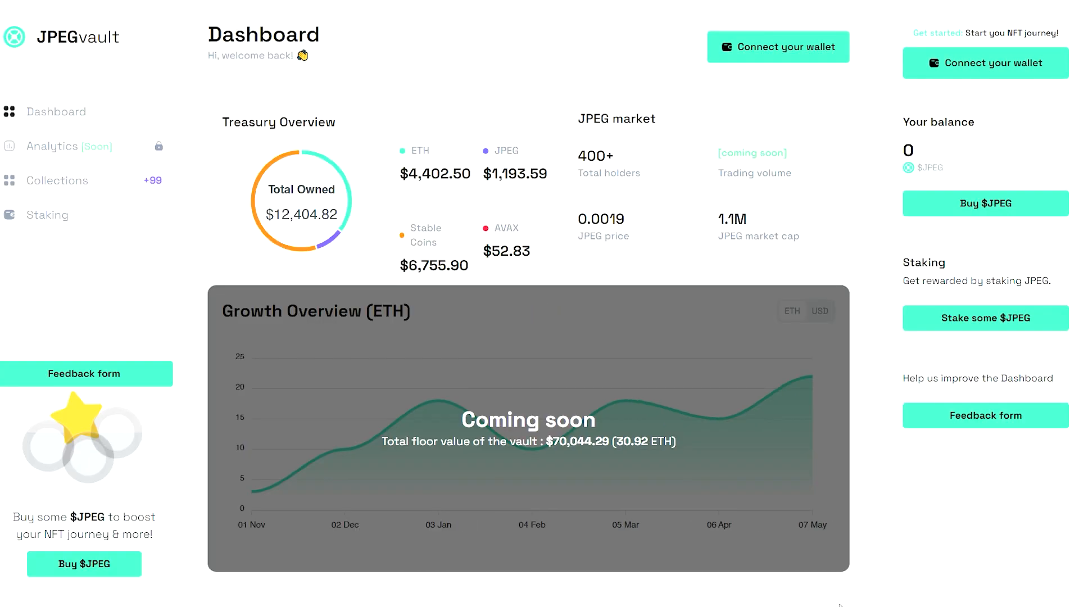
{"action": "scroll", "scroll_direction": "down", "scroll_amount": 3}
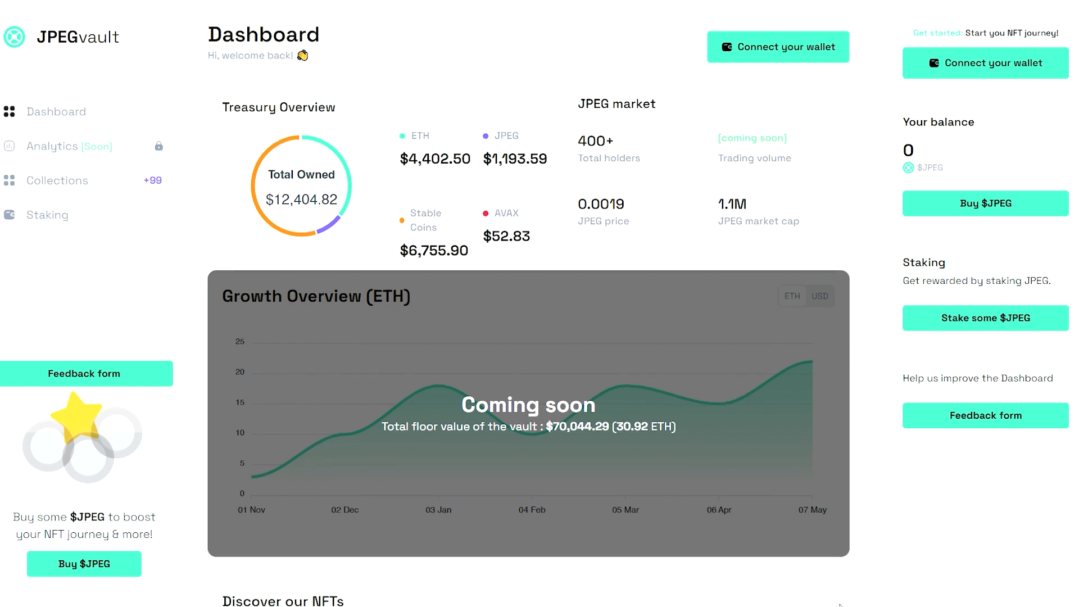
{"action": "scroll", "scroll_direction": "down", "scroll_amount": 3}
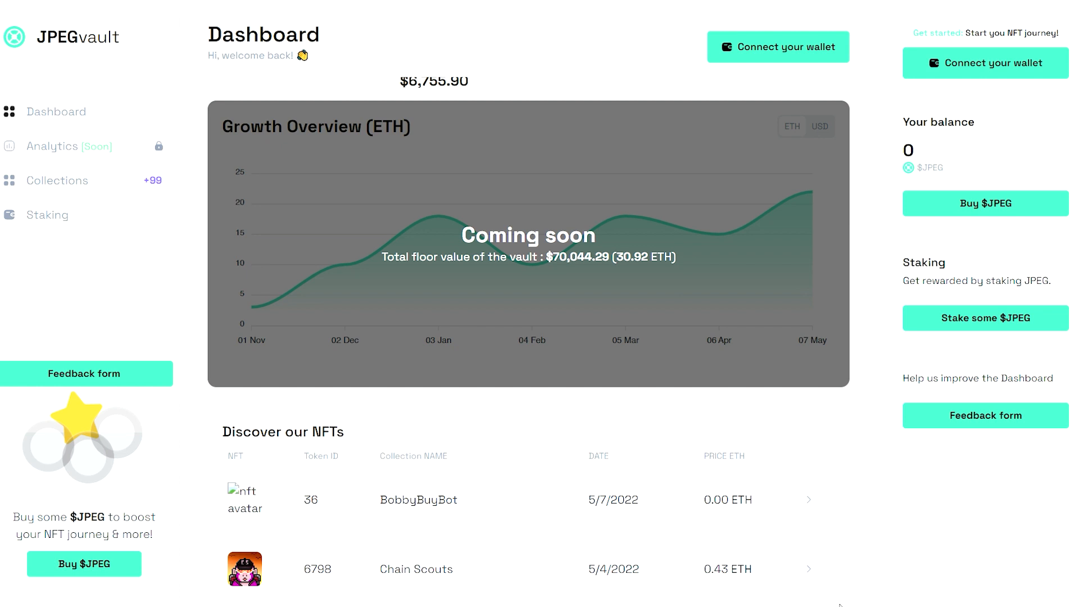
{"action": "scroll", "scroll_direction": "down", "scroll_amount": 3}
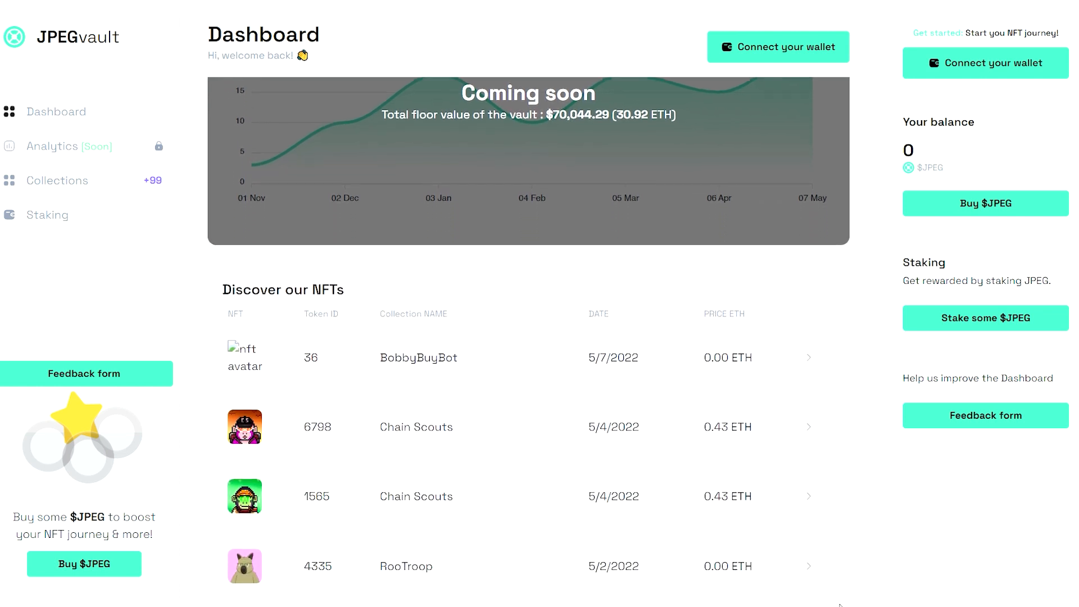
{"action": "scroll", "scroll_direction": "down", "scroll_amount": 3}
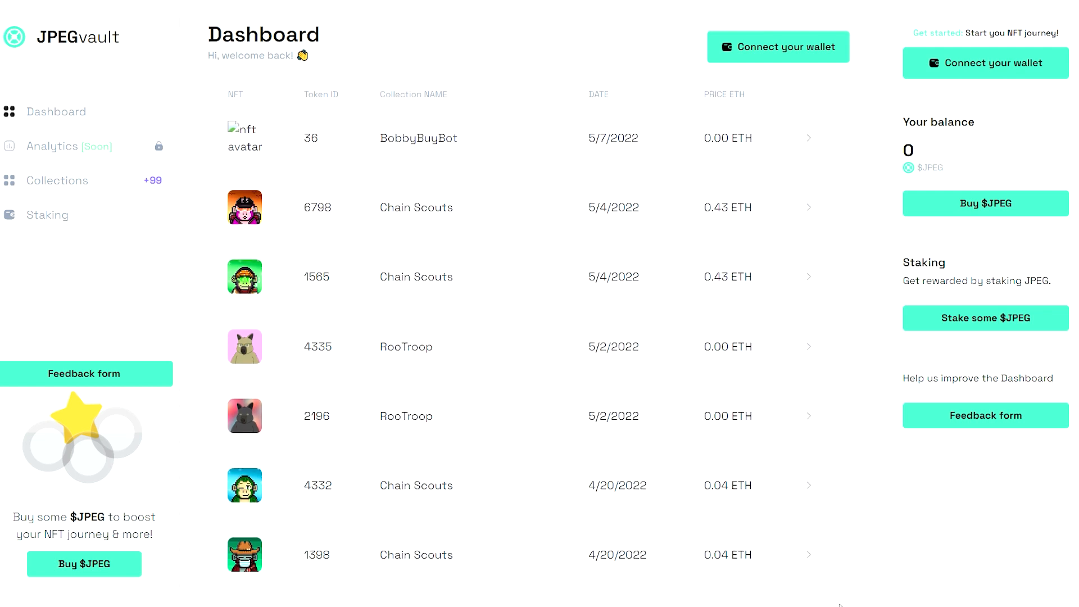
{"action": "scroll", "scroll_direction": "down", "scroll_amount": 3}
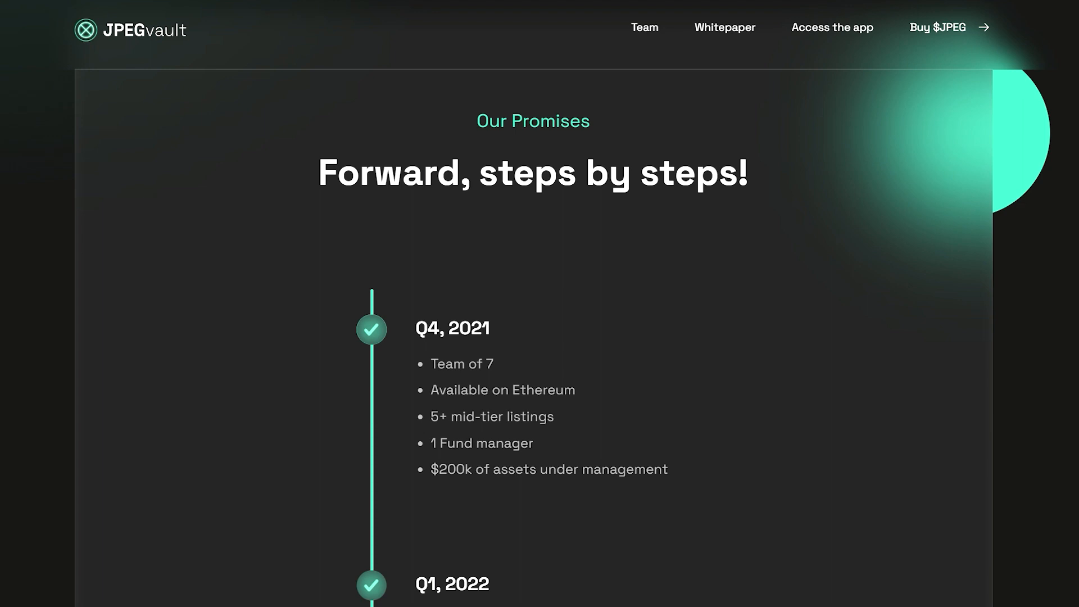
- Scroll through the Q1–Q3 2022 roadmap milestones to the About $JPEG tokenomics
{"action": "scroll", "scroll_direction": "down", "scroll_amount": 3}
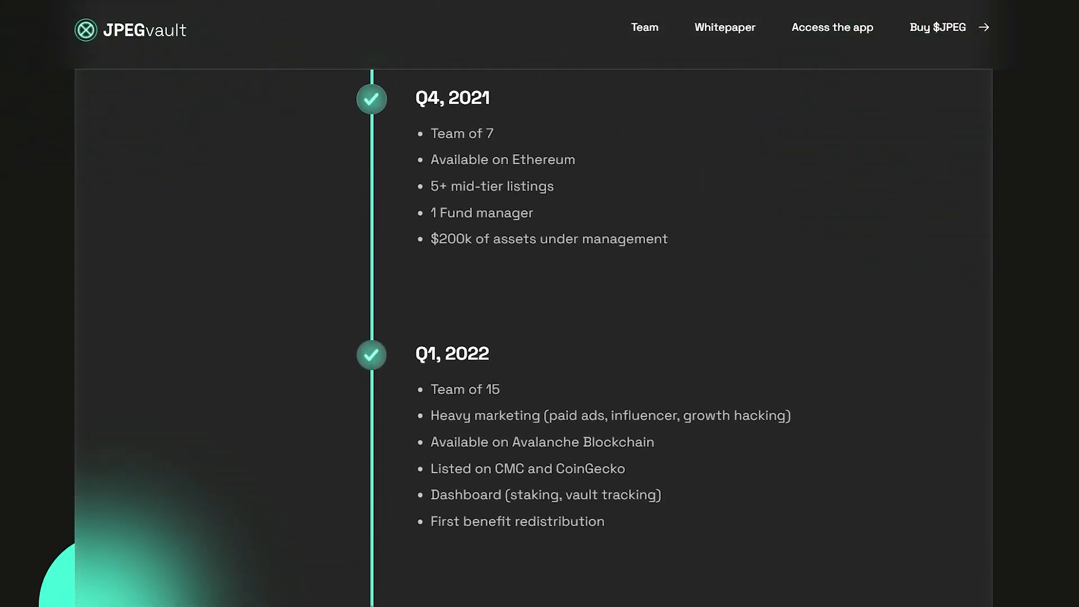
{"action": "scroll", "scroll_direction": "down", "scroll_amount": 3}
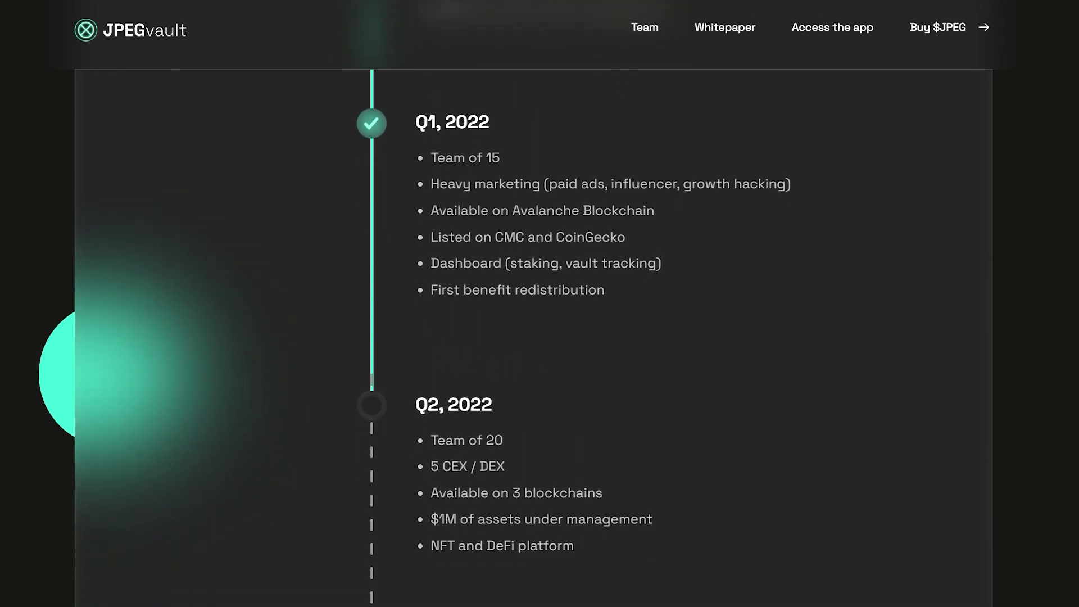
{"action": "scroll", "scroll_direction": "down", "scroll_amount": 3}
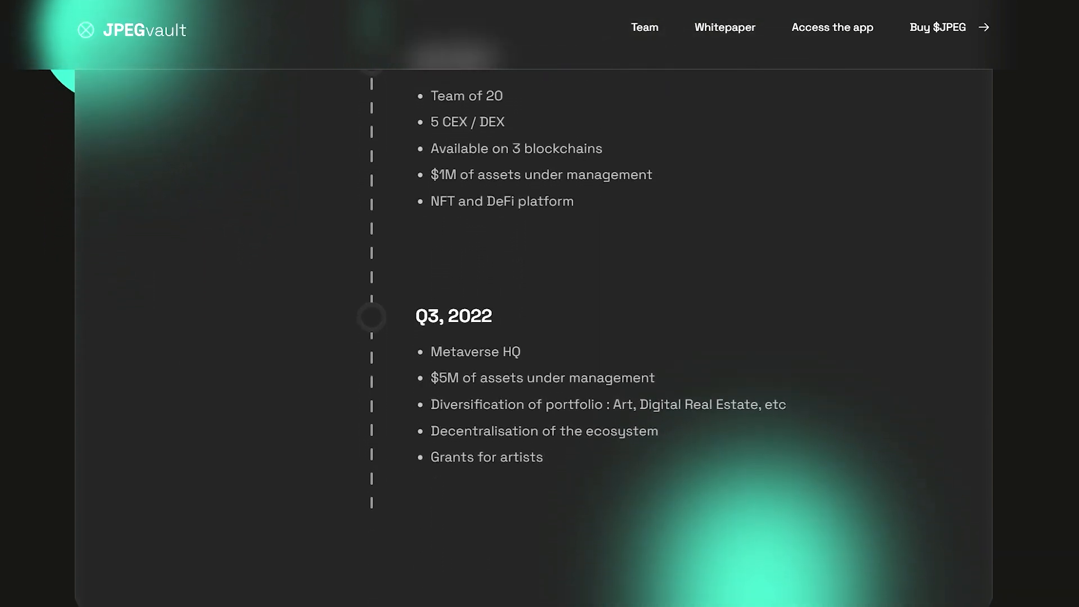
{"action": "scroll", "scroll_direction": "down", "scroll_amount": 3}
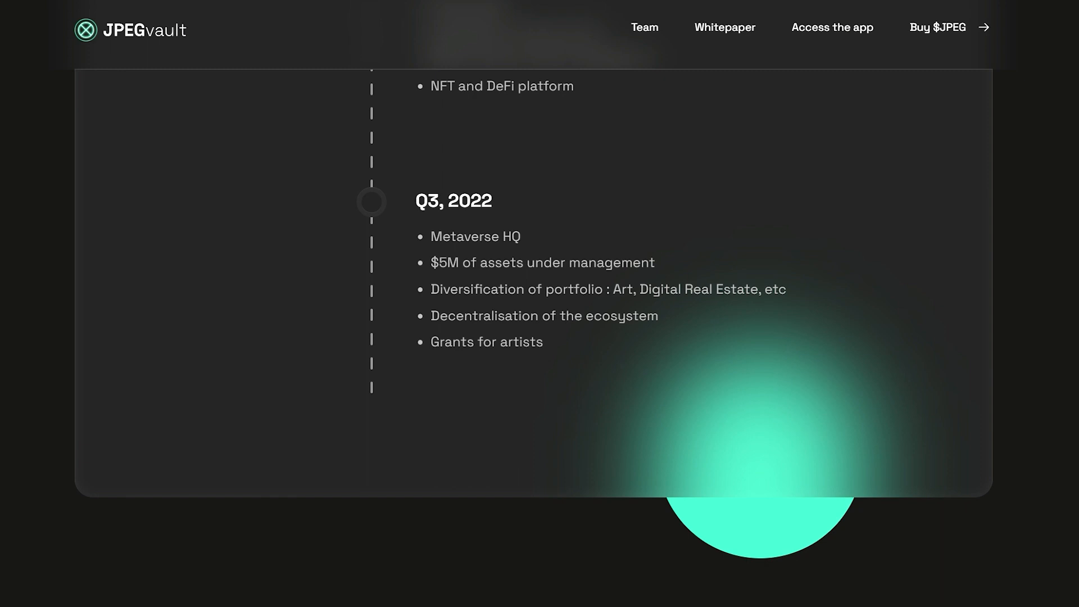
{"action": "scroll", "scroll_direction": "down", "scroll_amount": 3}
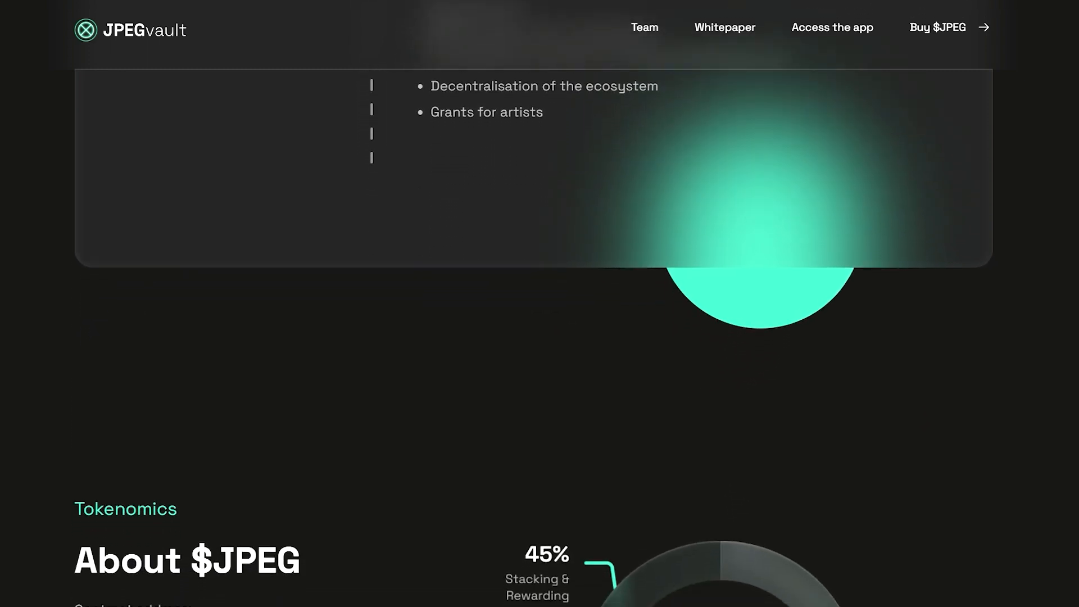
- Continue to the Join us community section and open the JPEGvault Twitter profile
{"action": "scroll", "scroll_direction": "down", "scroll_amount": 3}
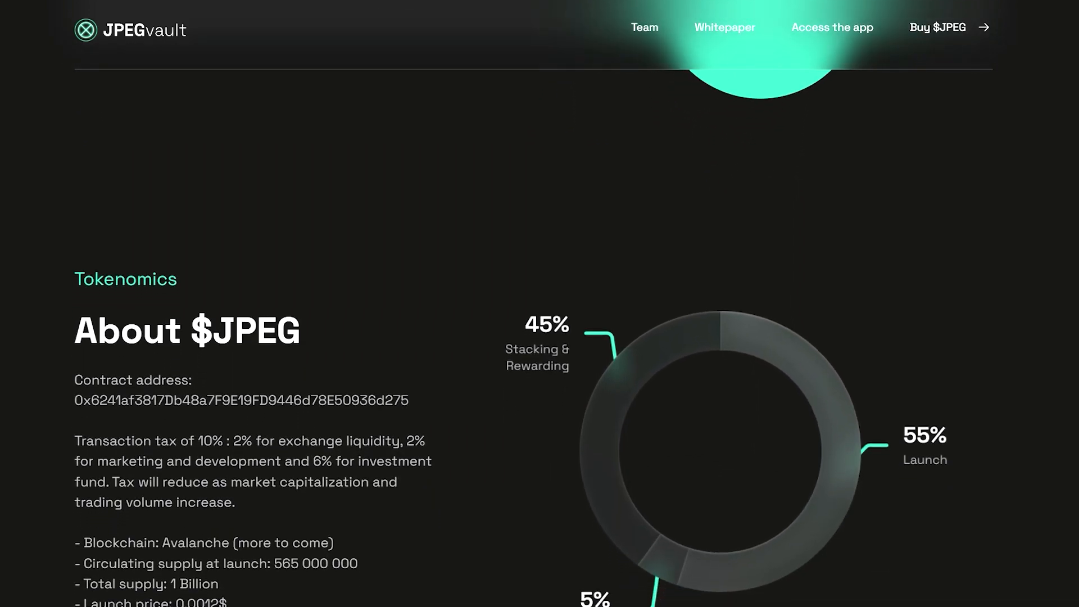
{"action": "scroll", "scroll_direction": "down", "scroll_amount": 3}
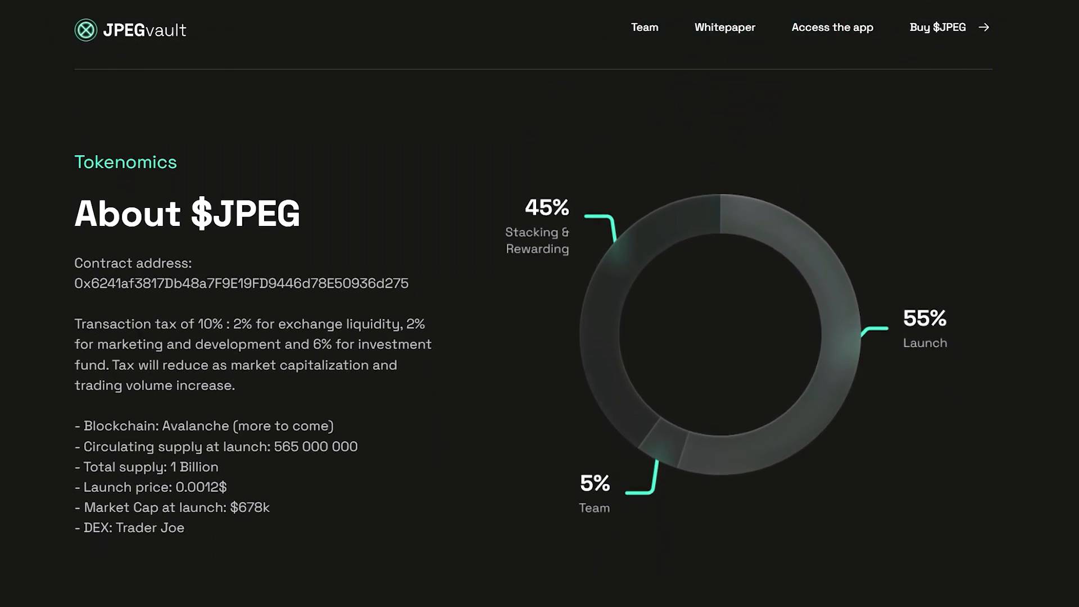
{"action": "scroll", "scroll_direction": "down", "scroll_amount": 3}
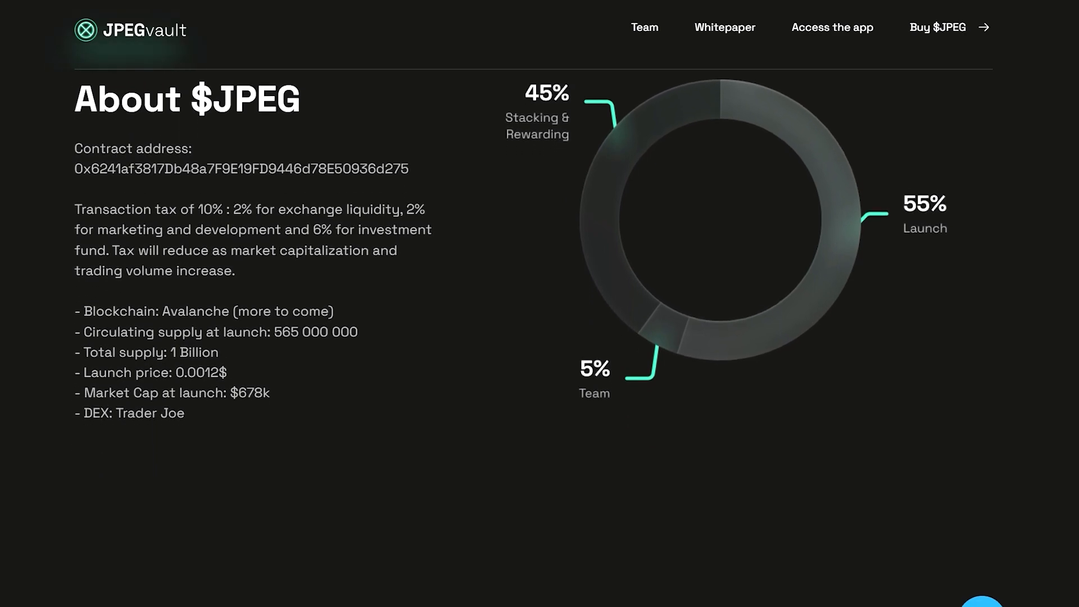
{"action": "scroll", "scroll_direction": "down", "scroll_amount": 3}
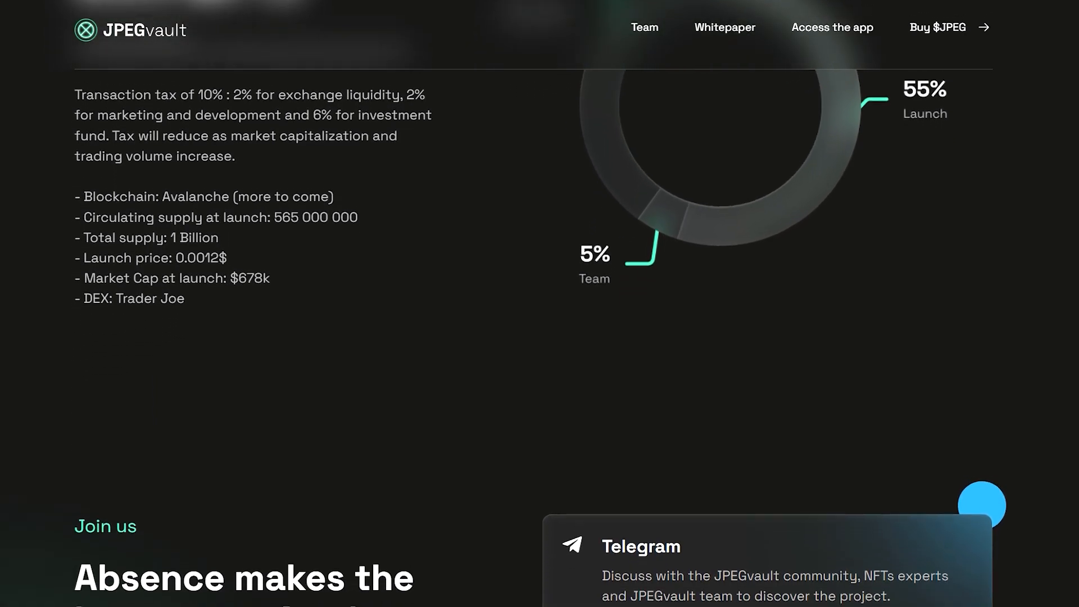
{"action": "scroll", "scroll_direction": "down", "scroll_amount": 3}
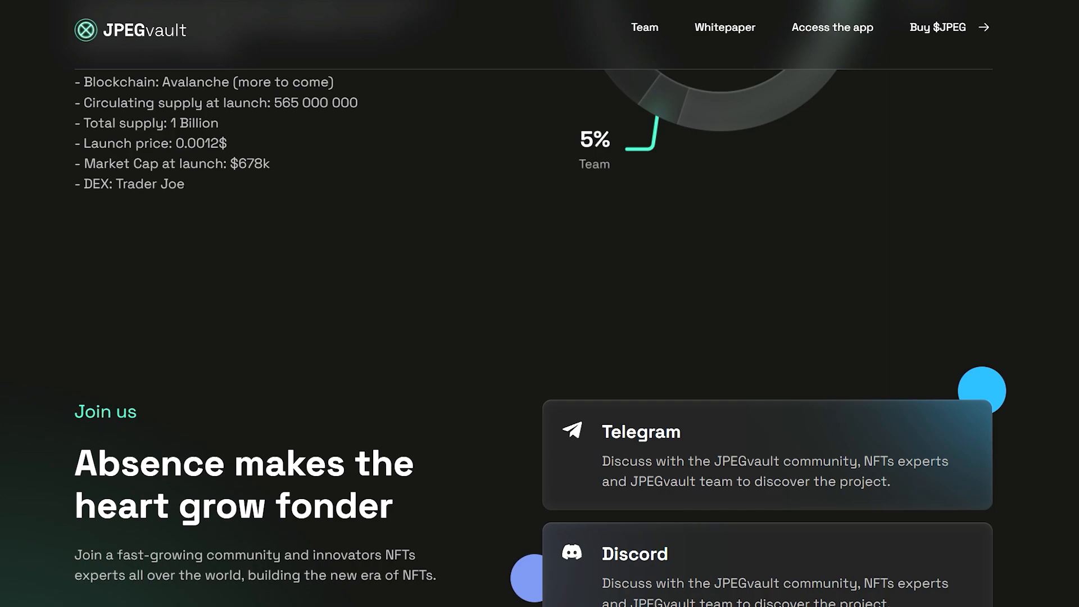
{"action": "left_click", "coordinate": [832, 27]}
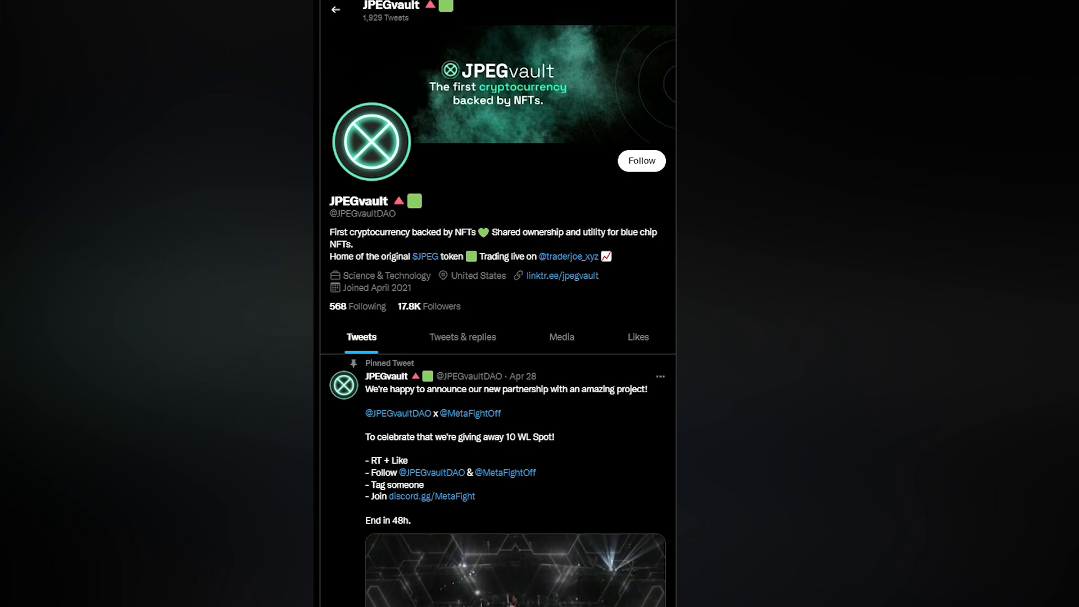
{"action": "scroll", "scroll_direction": "down", "scroll_amount": 3}
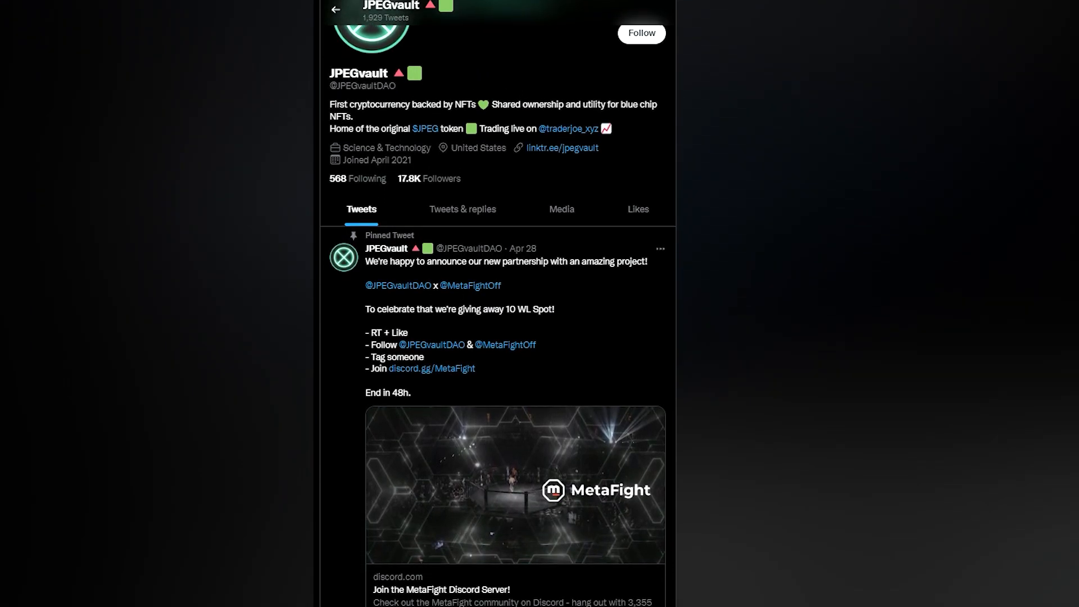
{"action": "scroll", "scroll_direction": "down", "scroll_amount": 3}
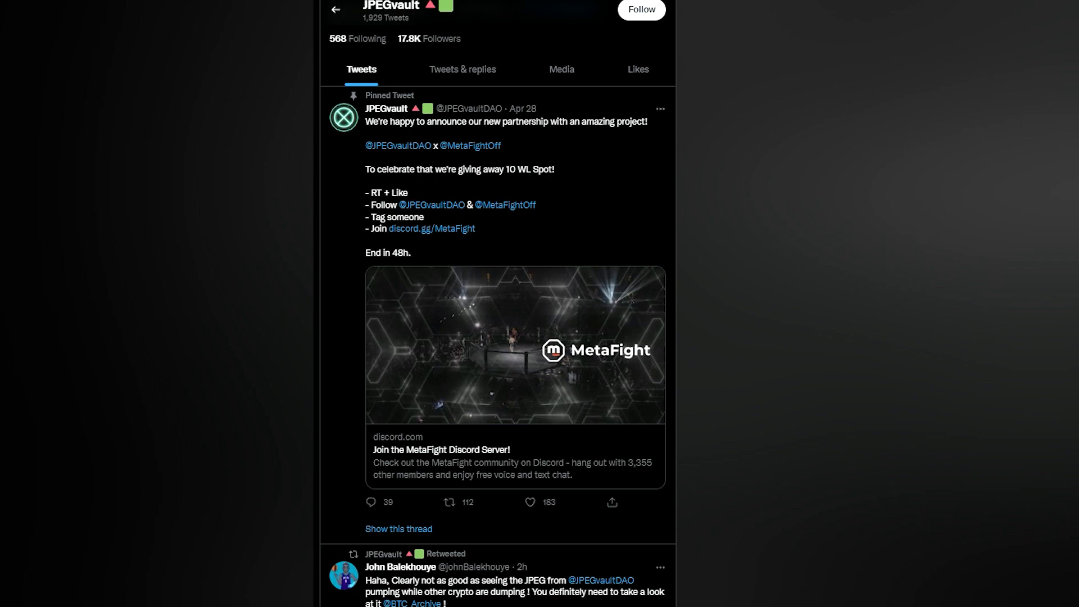
{"action": "scroll", "scroll_direction": "down", "scroll_amount": 3}
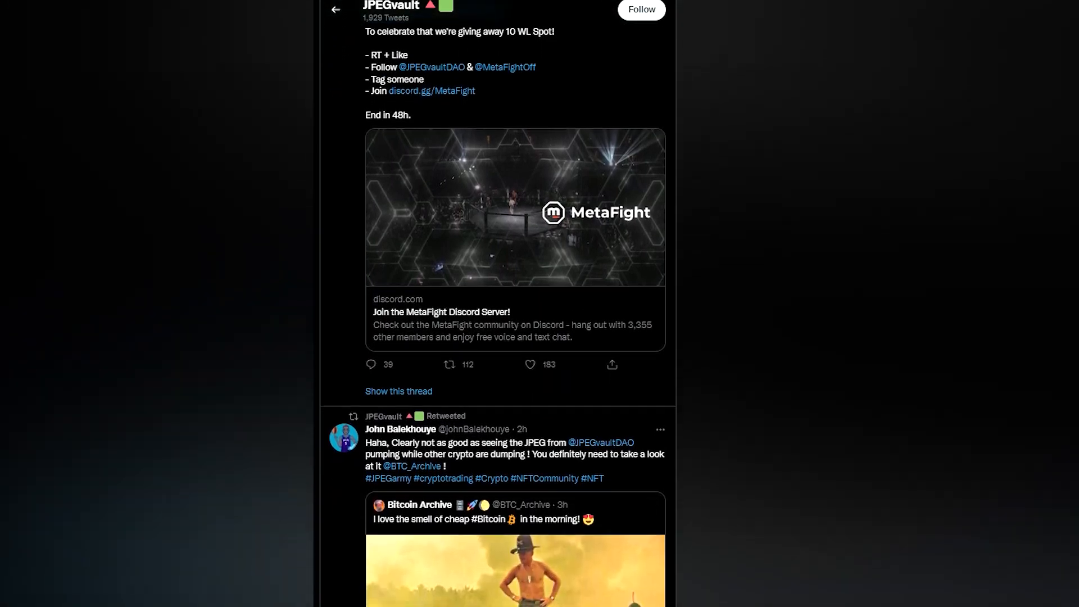